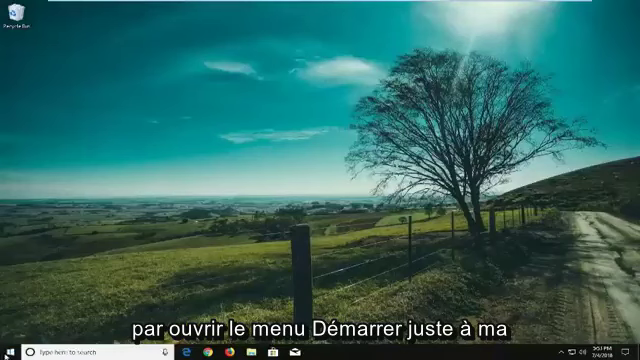
- Search the Start menu for 'control panel' and open the Control Panel
{"action": "left_click", "coordinate": [10, 353]}
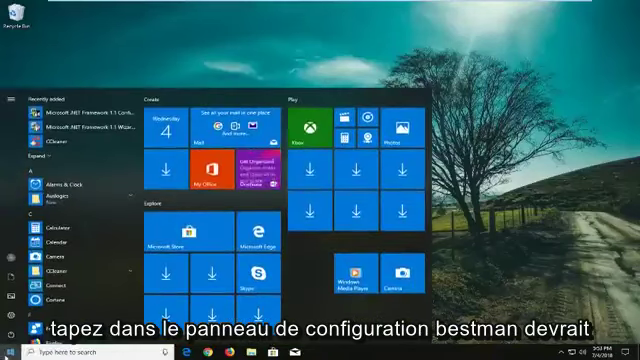
{"action": "type", "text": "controlk pan"}
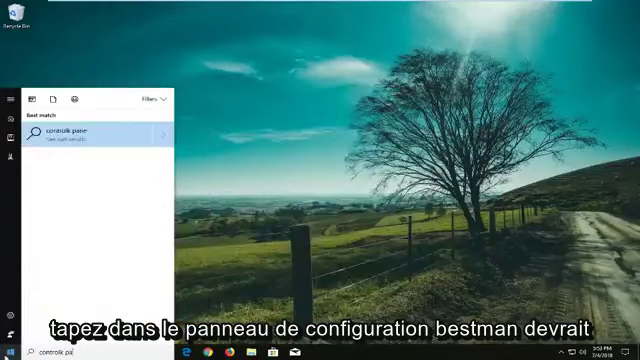
{"action": "type", "text": "control panel"}
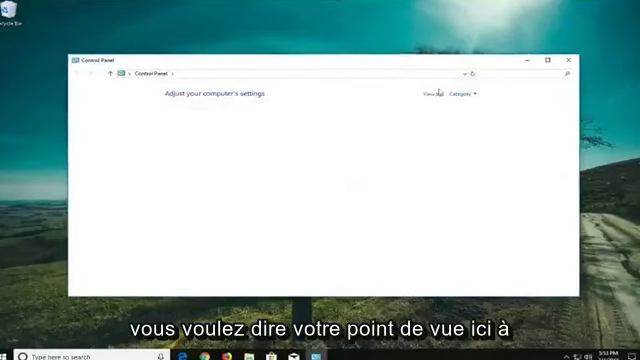
- Switch Control Panel to Large icons view and open Default Programs
{"action": "left_click", "coordinate": [470, 95]}
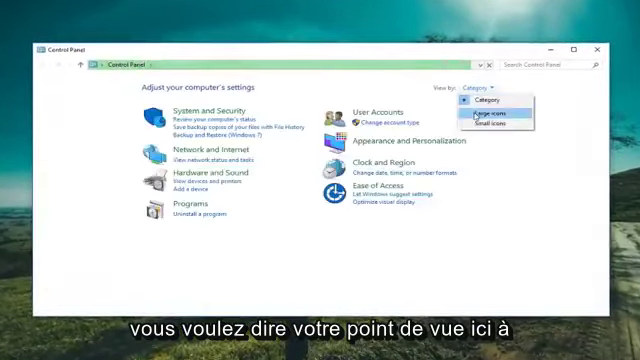
{"action": "left_click", "coordinate": [500, 115]}
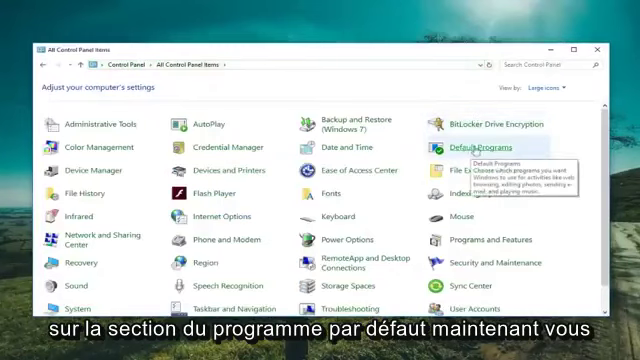
{"action": "left_click", "coordinate": [461, 146]}
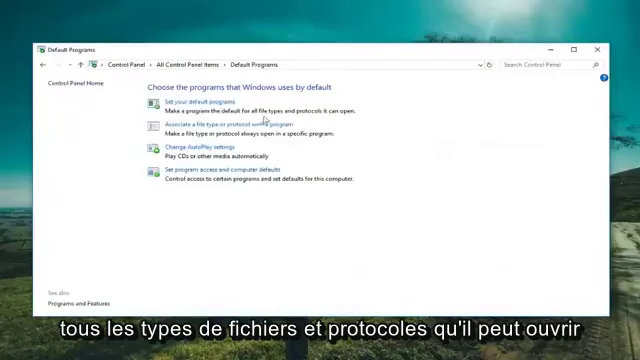
{"action": "mouse_move", "coordinate": [235, 105]}
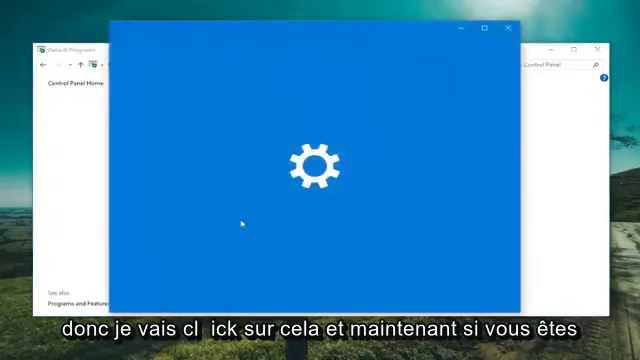
{"action": "mouse_move", "coordinate": [187, 96]}
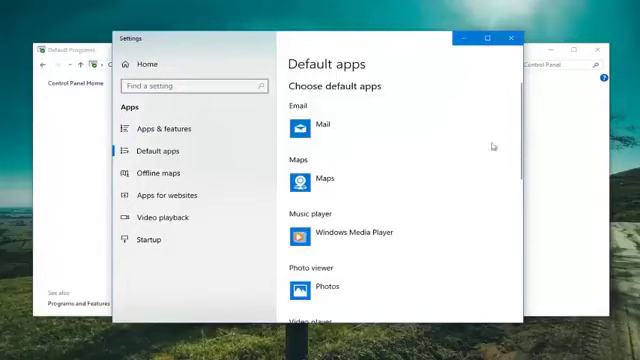
- Scroll down the Default apps page past Windows Media Player as music player
{"action": "scroll", "scroll_direction": "down", "scroll_amount": 3}
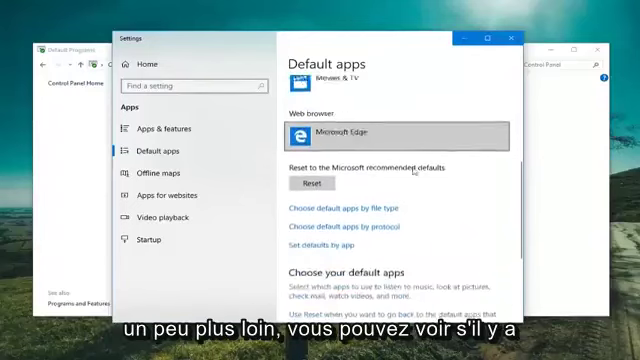
{"action": "scroll", "scroll_direction": "down", "scroll_amount": 3}
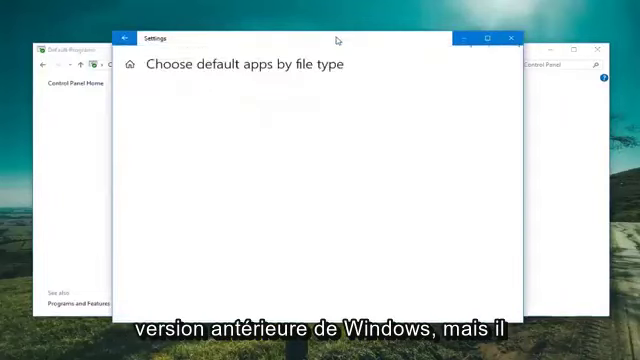
{"action": "mouse_move", "coordinate": [278, 136]}
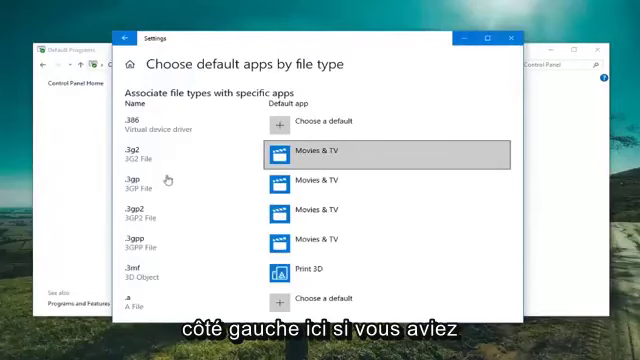
{"action": "mouse_move", "coordinate": [468, 127]}
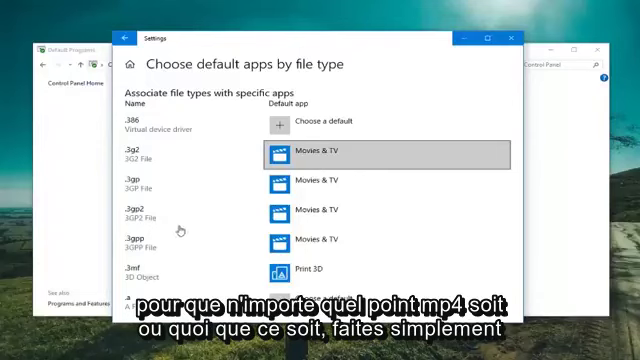
- Scroll through the file-type extension list and each extension's default app
{"action": "scroll", "scroll_direction": "down", "scroll_amount": 3}
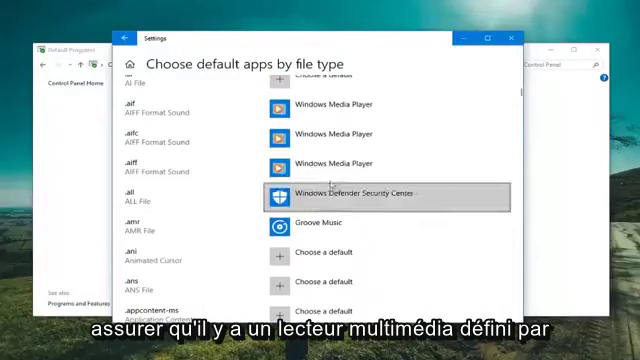
{"action": "scroll", "scroll_direction": "down", "scroll_amount": 3}
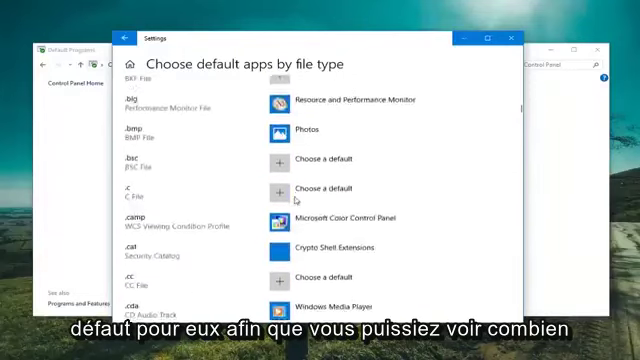
{"action": "scroll", "scroll_direction": "down", "scroll_amount": 3}
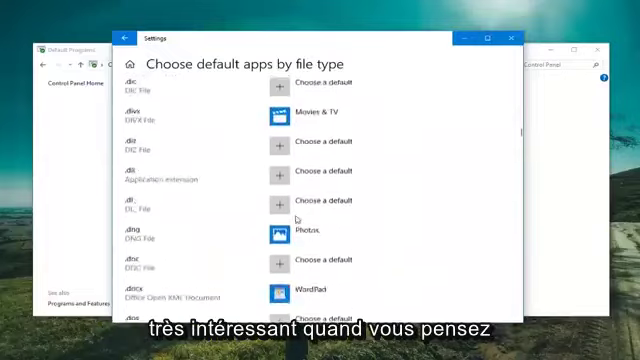
{"action": "scroll", "scroll_direction": "down", "scroll_amount": 3}
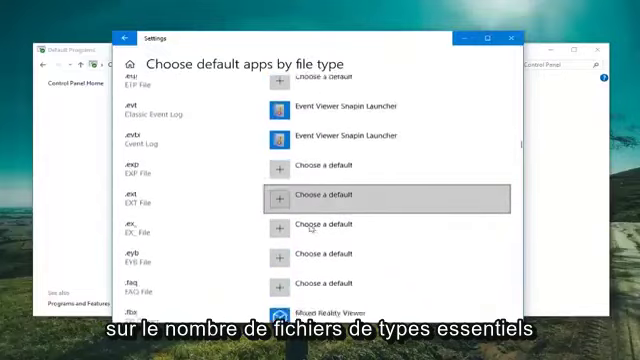
{"action": "scroll", "scroll_direction": "down", "scroll_amount": 3}
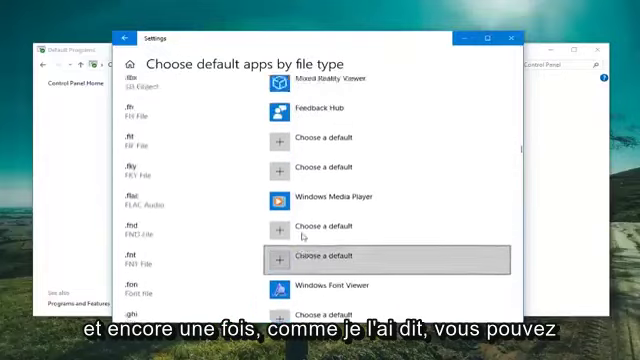
{"action": "scroll", "scroll_direction": "down", "scroll_amount": 3}
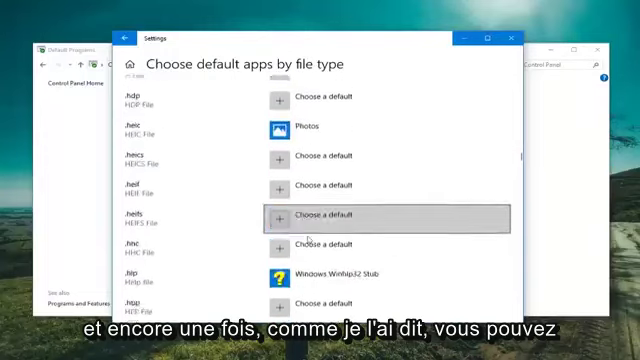
{"action": "scroll", "scroll_direction": "down", "scroll_amount": 3}
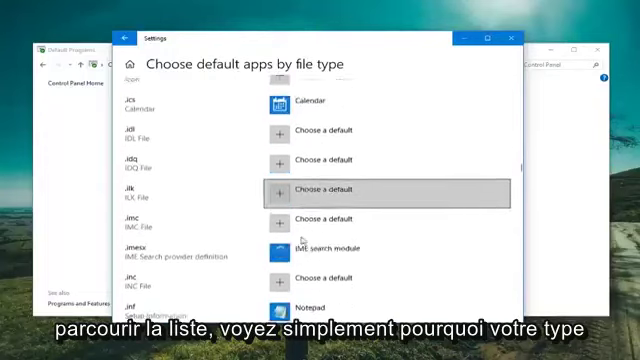
{"action": "scroll", "scroll_direction": "down", "scroll_amount": 3}
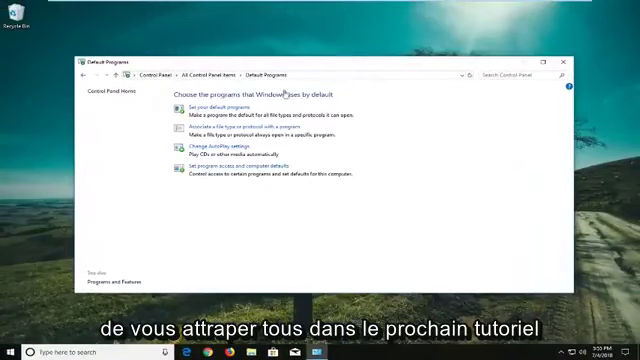
- Close the Control Panel Default Programs window to return to the desktop
{"action": "left_click", "coordinate": [566, 59]}
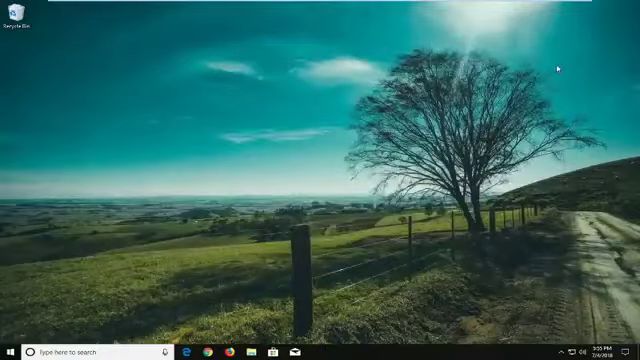